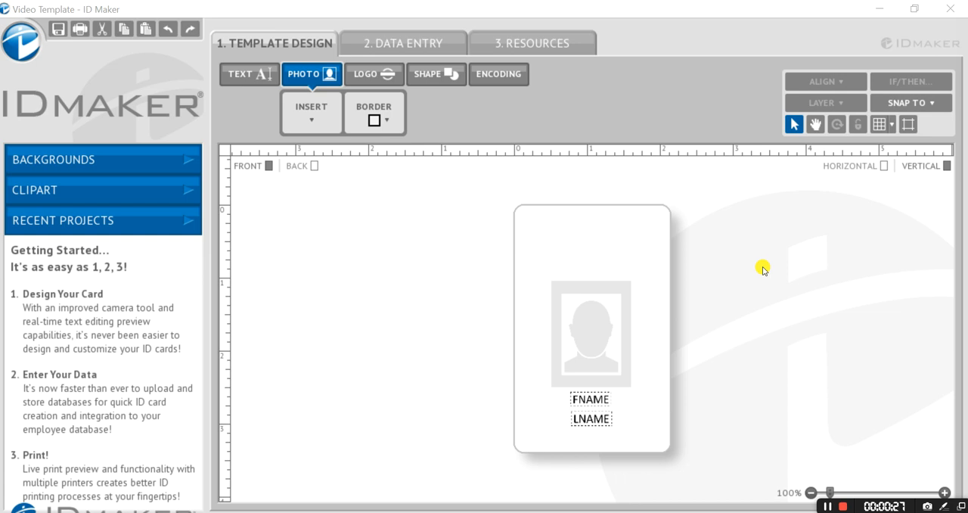
mouse_move(597, 264)
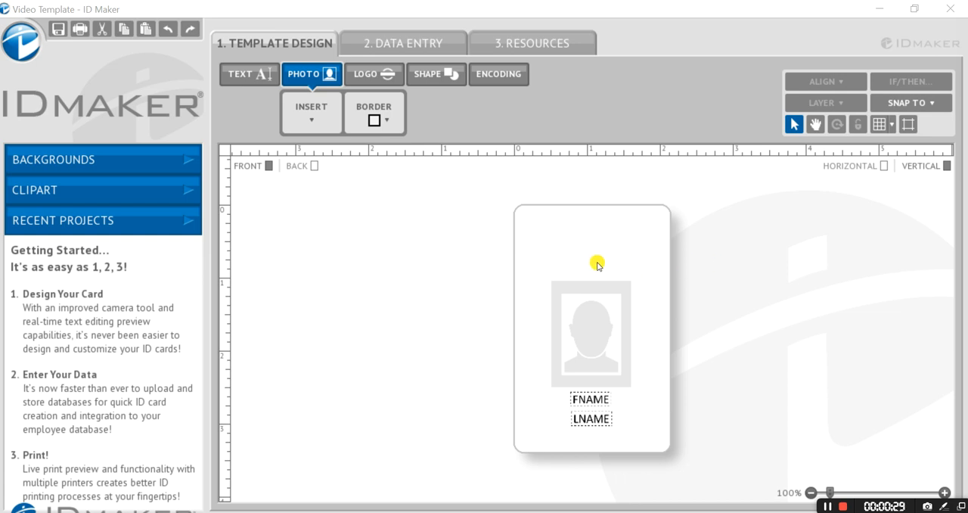
mouse_move(505, 256)
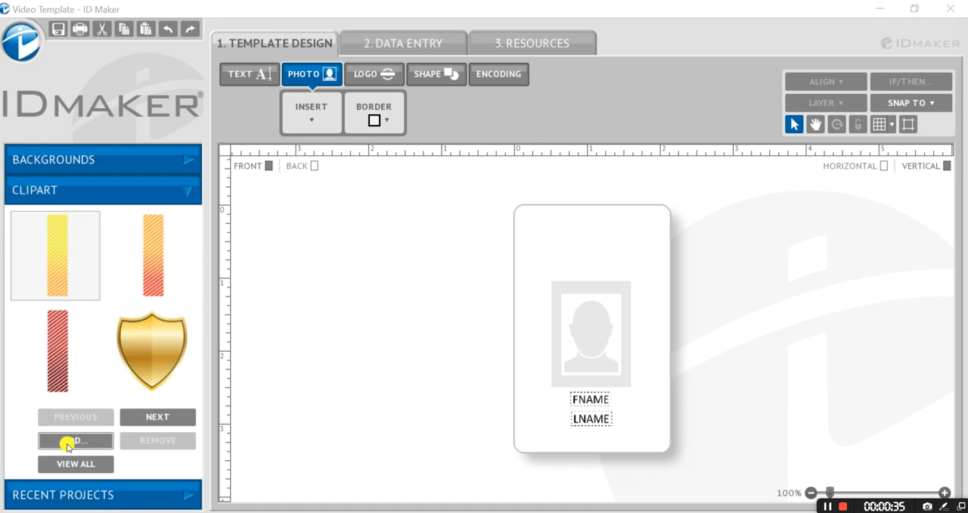
Insert the IDville_logo-01 image from Pictures as the card's logo.
left_click(75, 440)
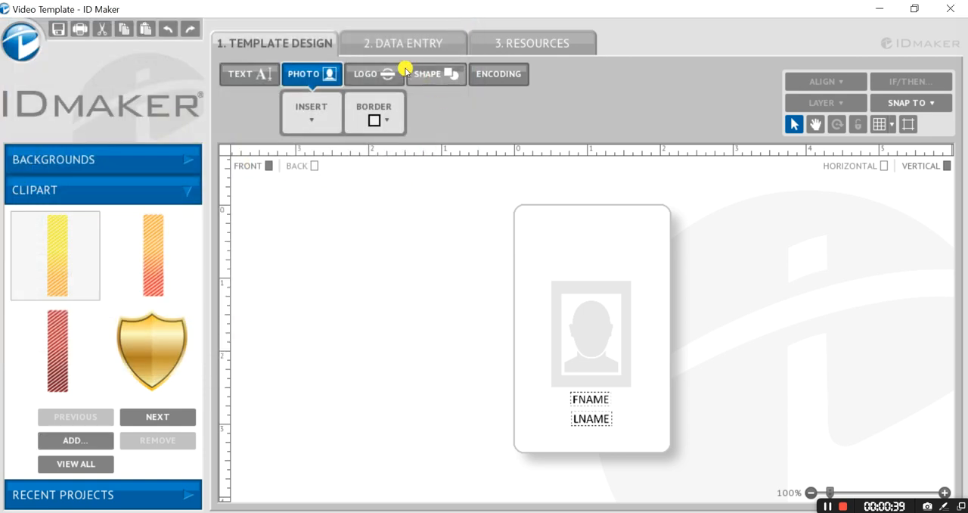
left_click(373, 73)
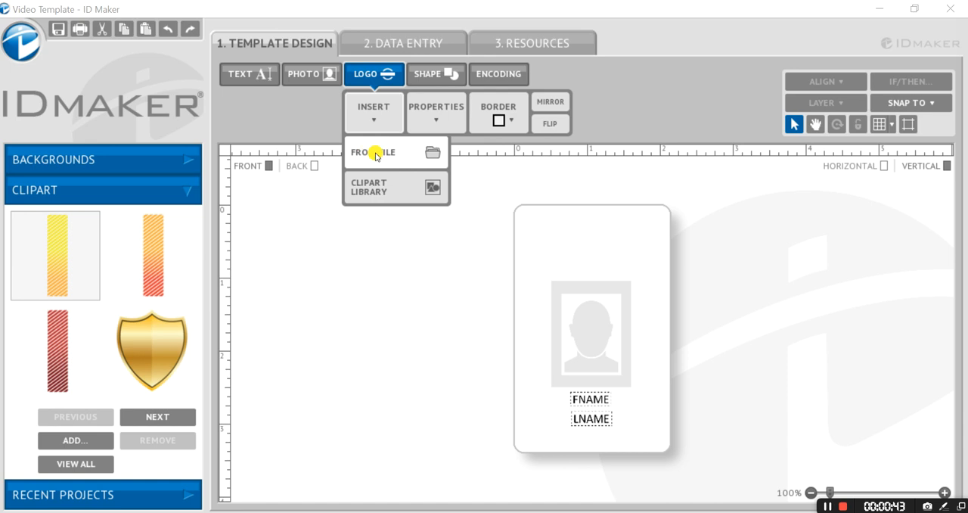
left_click(372, 152)
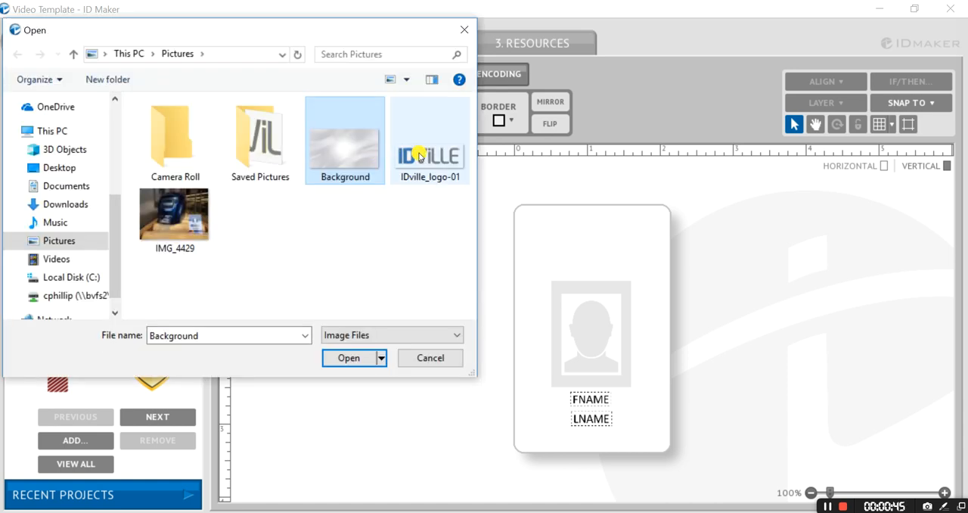
left_click(429, 140)
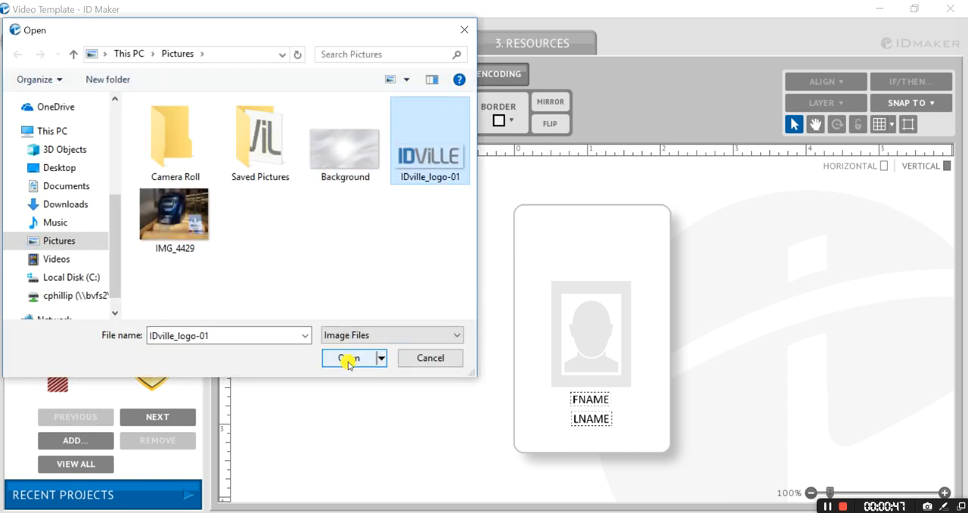
left_click(348, 357)
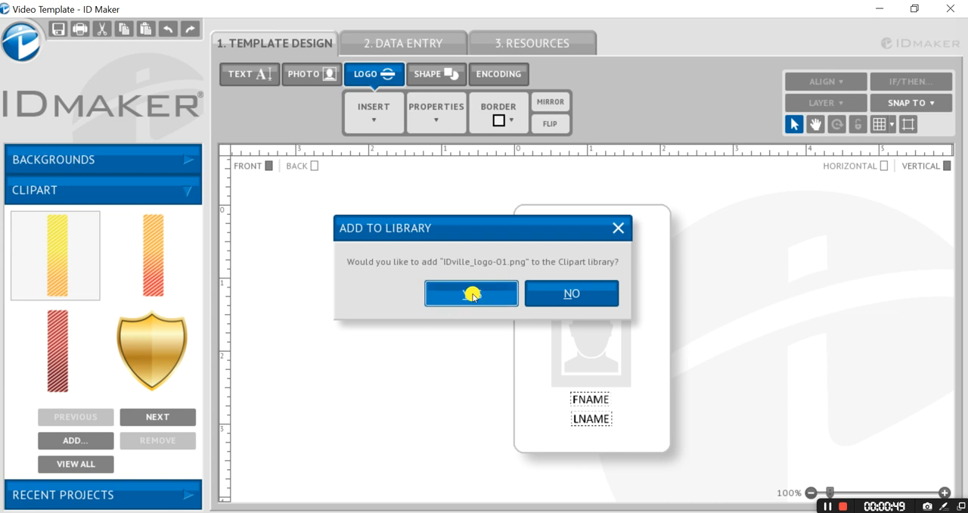
Confirm adding the IDville logo to the Clipart library, placing it on the card.
left_click(471, 293)
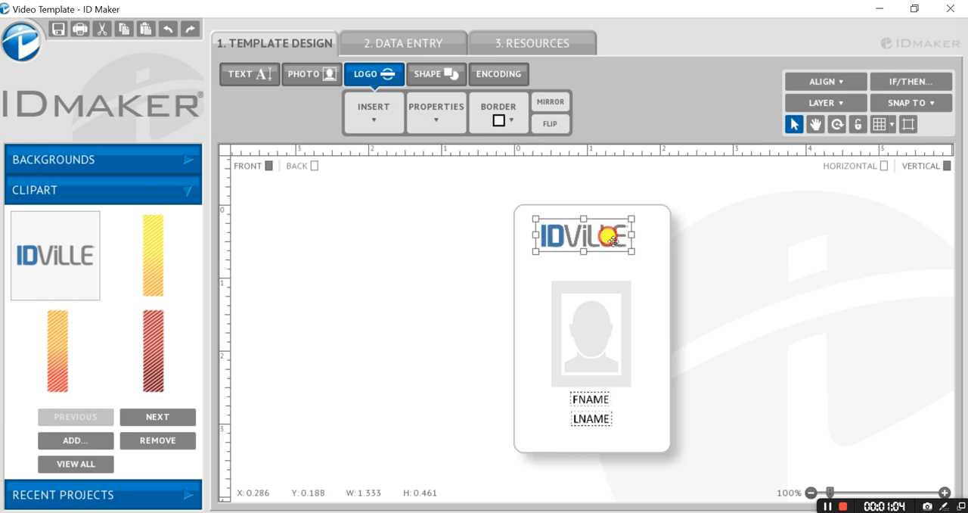
Enlarge the IDville logo by its corner handle and align it H. Center.
left_click_drag(619, 248, 654, 261)
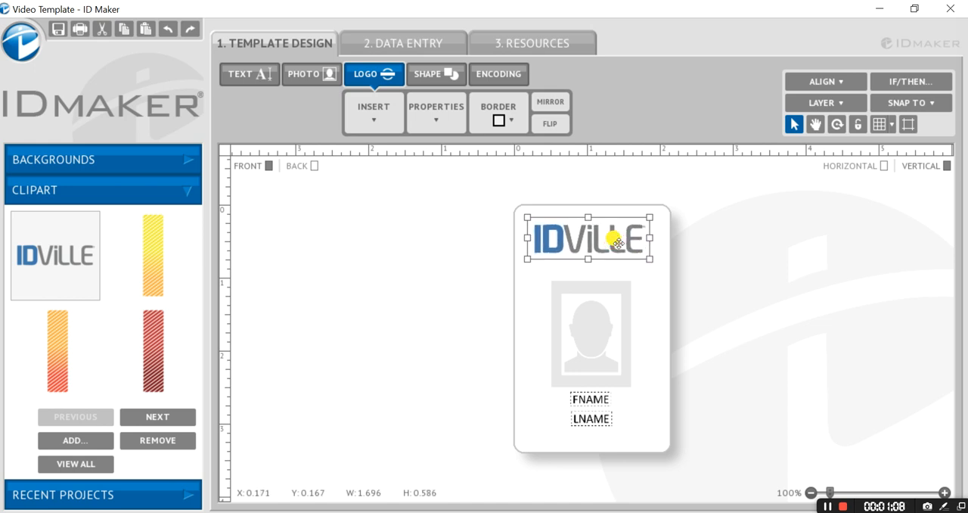
mouse_move(762, 181)
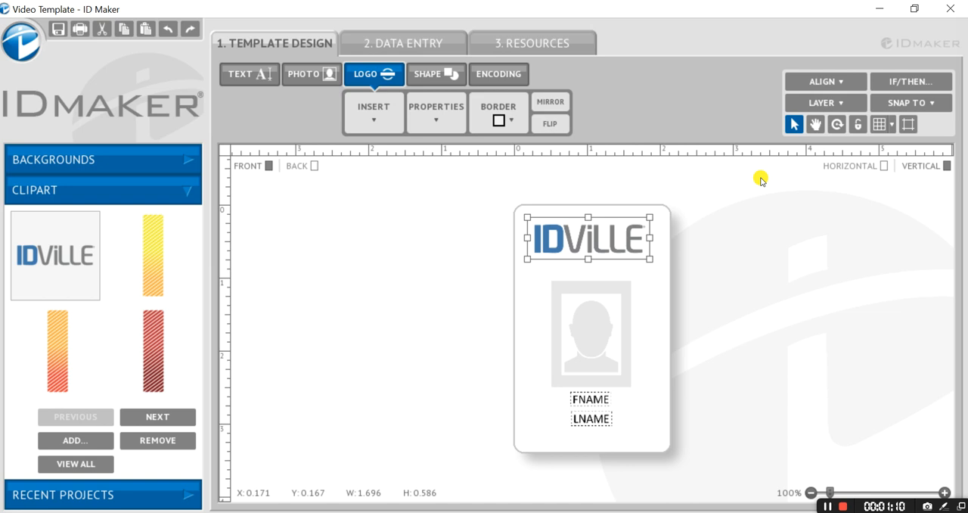
mouse_move(818, 93)
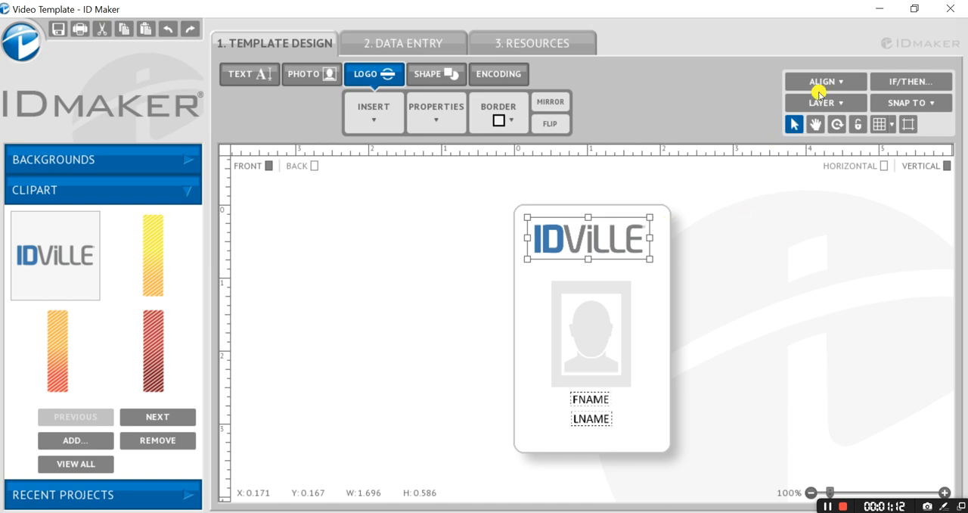
left_click(821, 81)
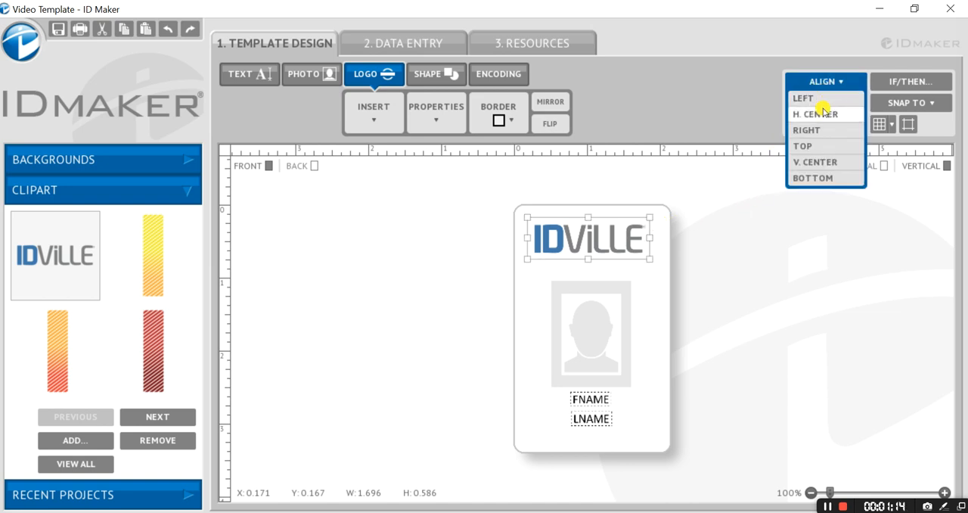
left_click(815, 113)
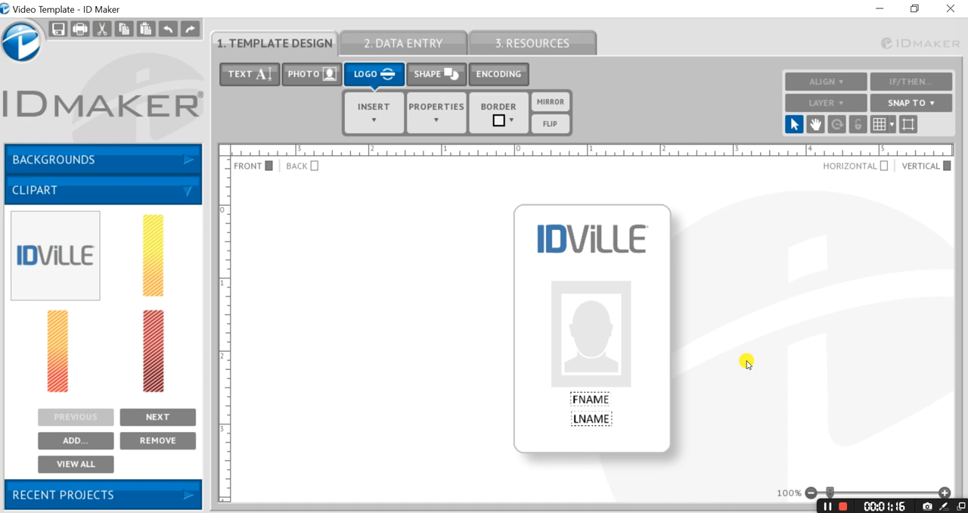